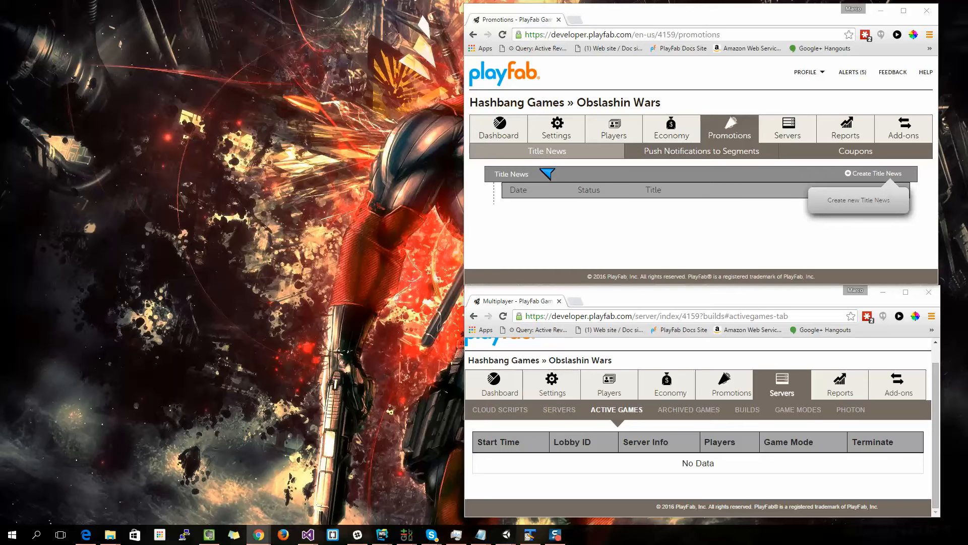
pyautogui.moveTo(873, 174)
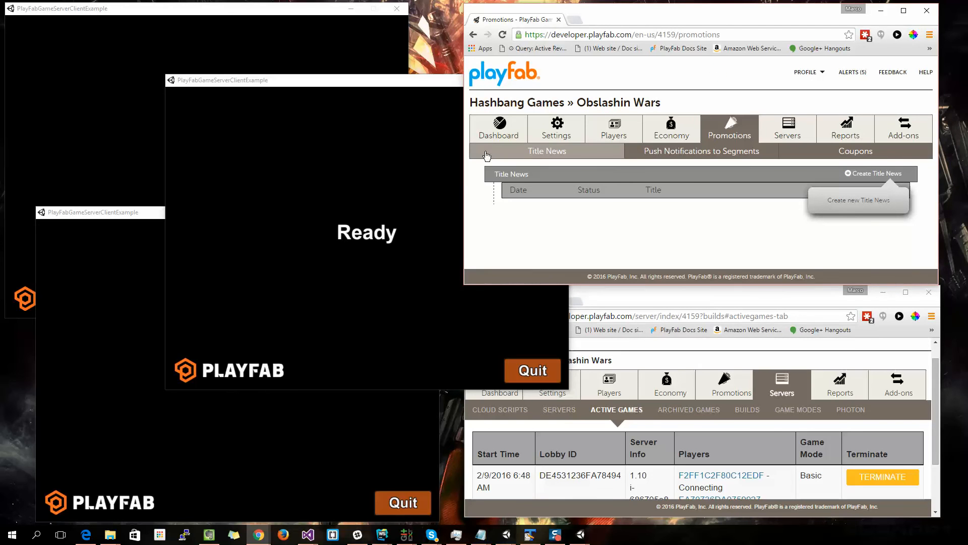
# Step: Start a new Title News item with headline 'New Sale Today!' and status Published
pyautogui.click(873, 174)
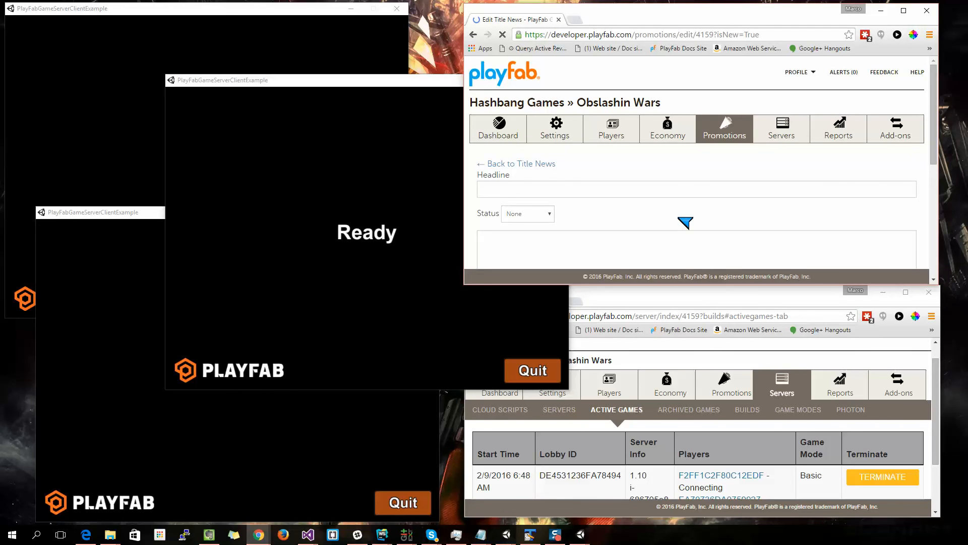
pyautogui.click(697, 189)
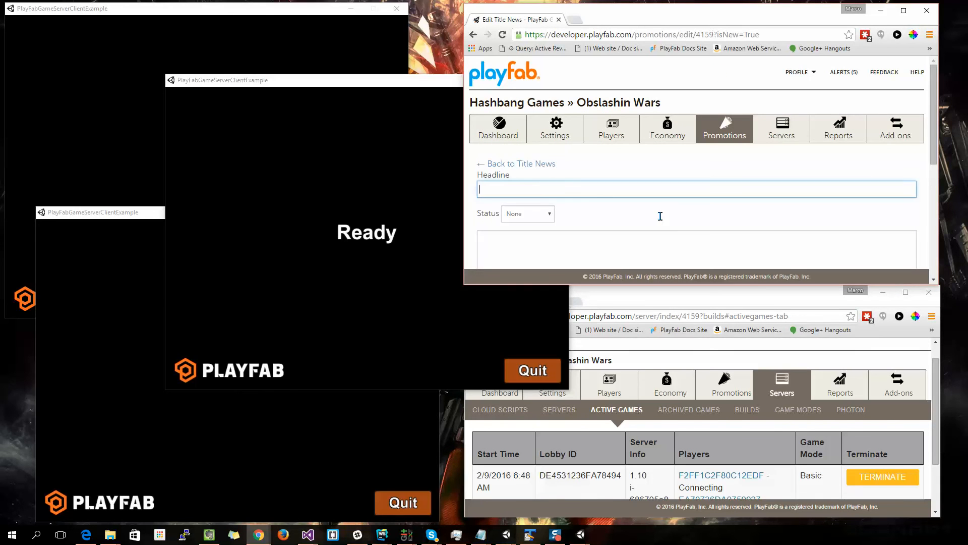
pyautogui.scroll(-3)
pyautogui.write('New Sale Today!')
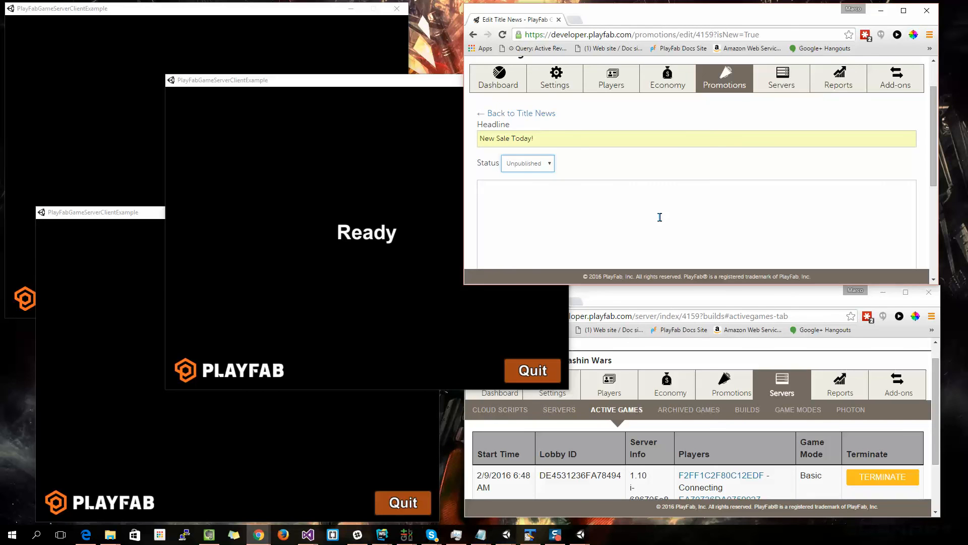
# Step: Enter the body text beginning 'Get 500 Gems for free to...'
pyautogui.click(528, 163)
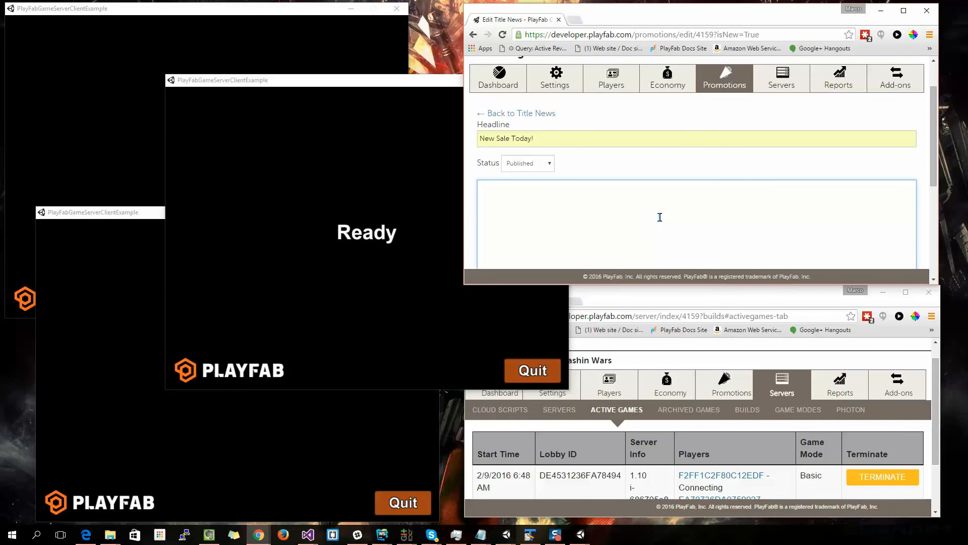
pyautogui.write('G')
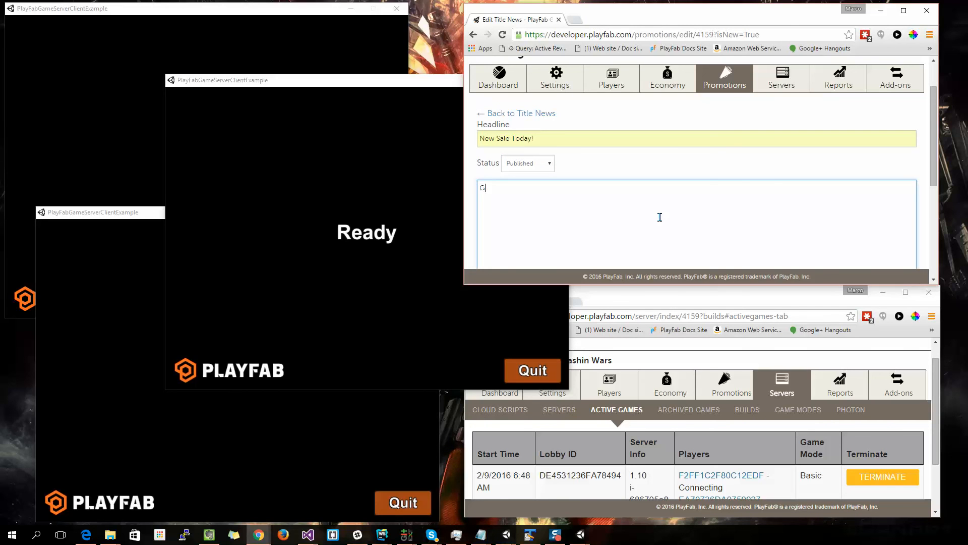
pyautogui.write('Get 500 Gems')
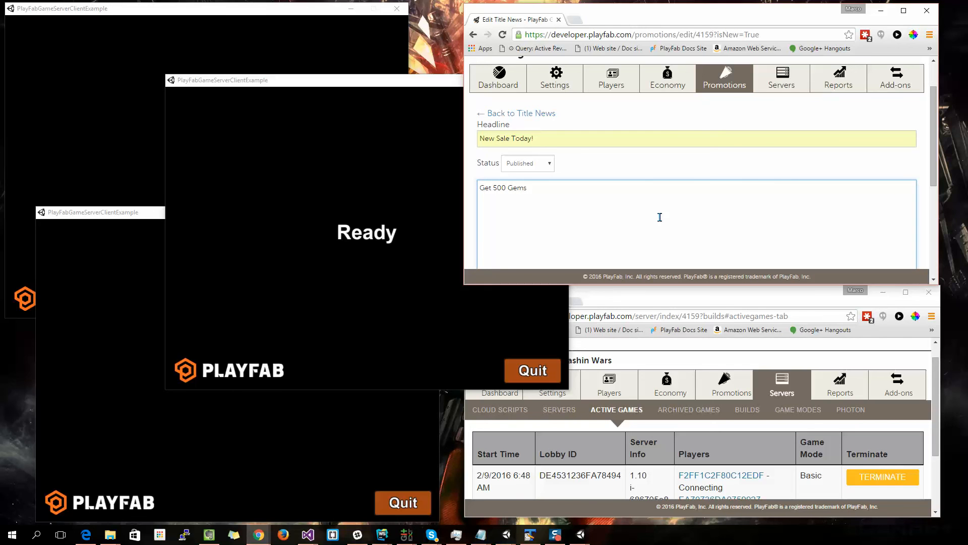
pyautogui.write('f')
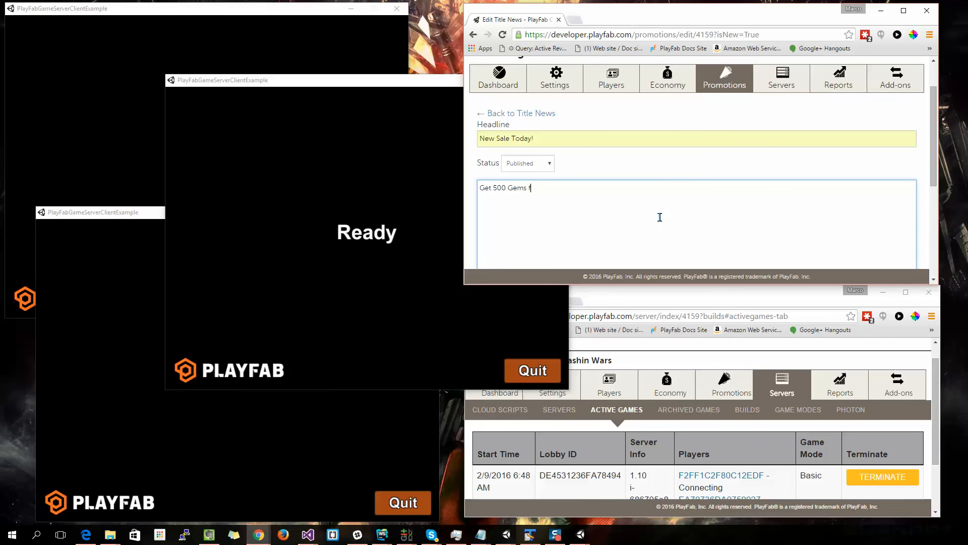
pyautogui.write('or free to')
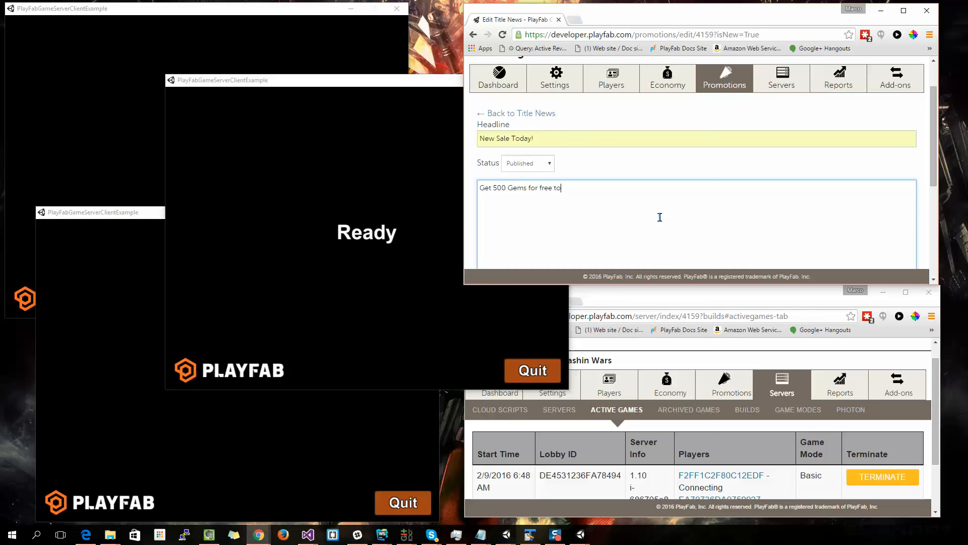
# Step: Submit the news item with body 'Get 500 Gems for free today!'
pyautogui.scroll(-3)
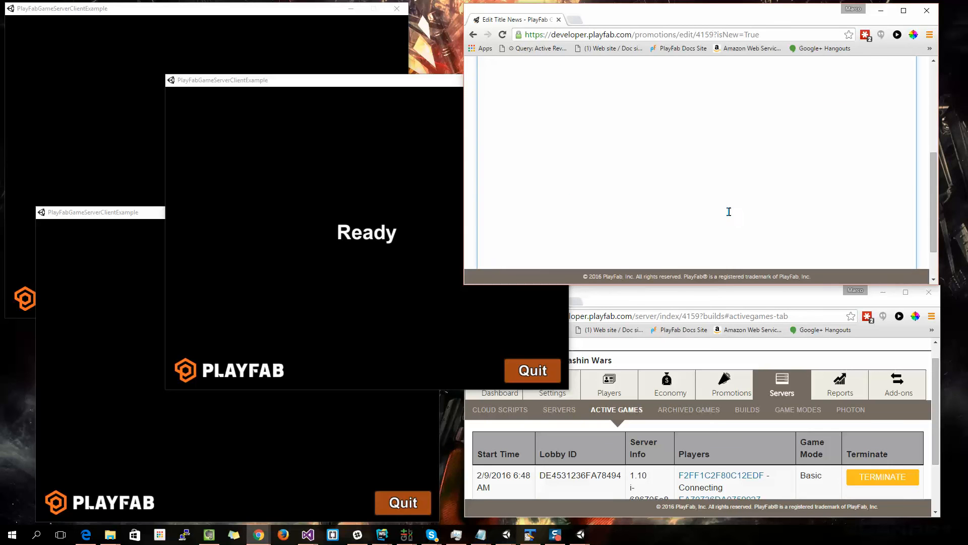
pyautogui.click(884, 247)
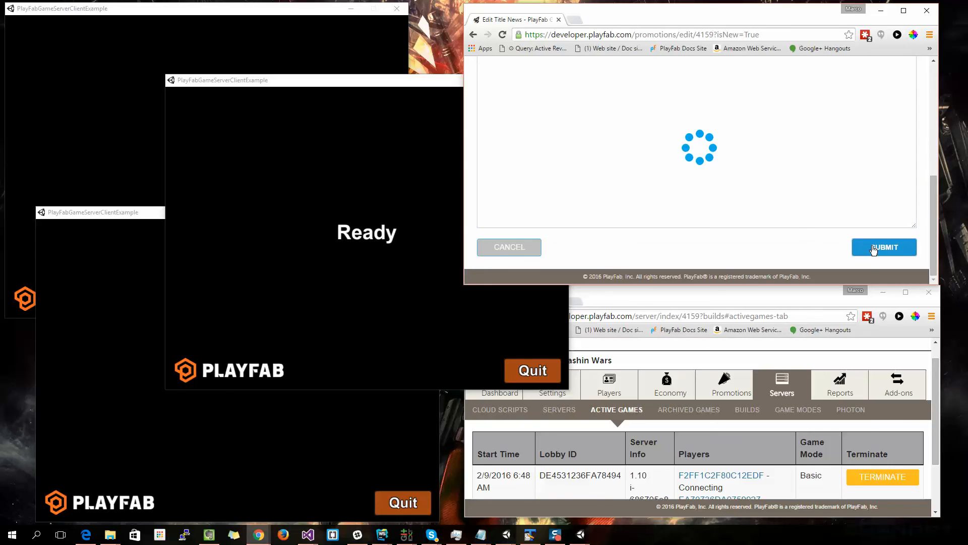
pyautogui.click(883, 247)
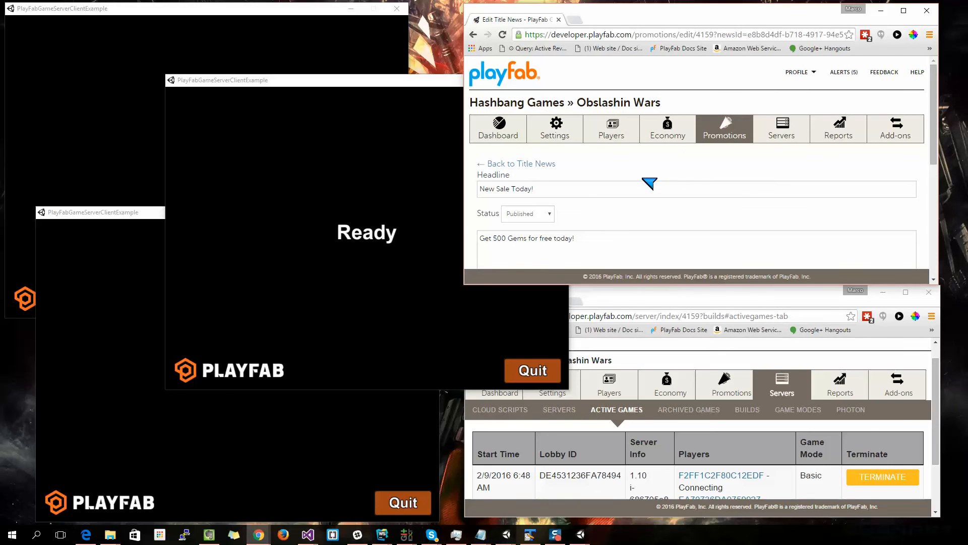
pyautogui.moveTo(648, 186)
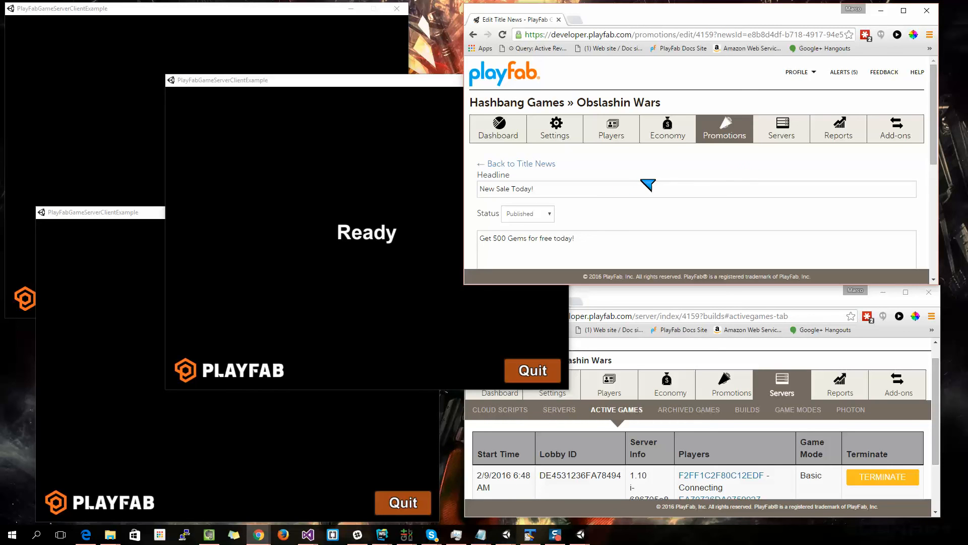